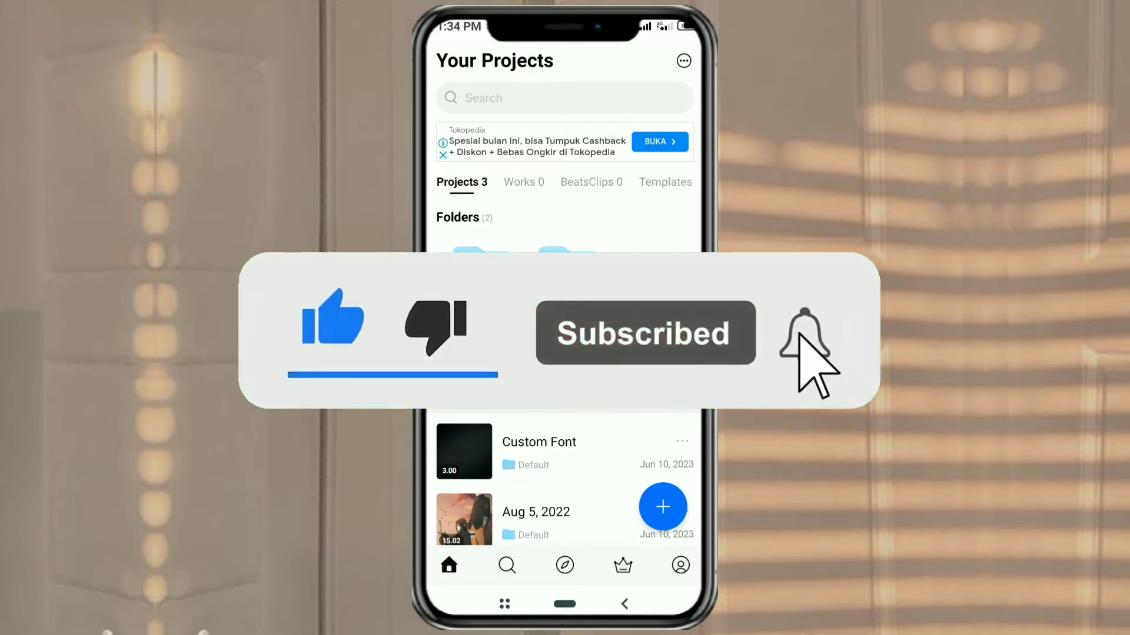
# Create a new project from the gallery's 9-second cartoon cat-at-microphone video
pyautogui.click(802, 340)
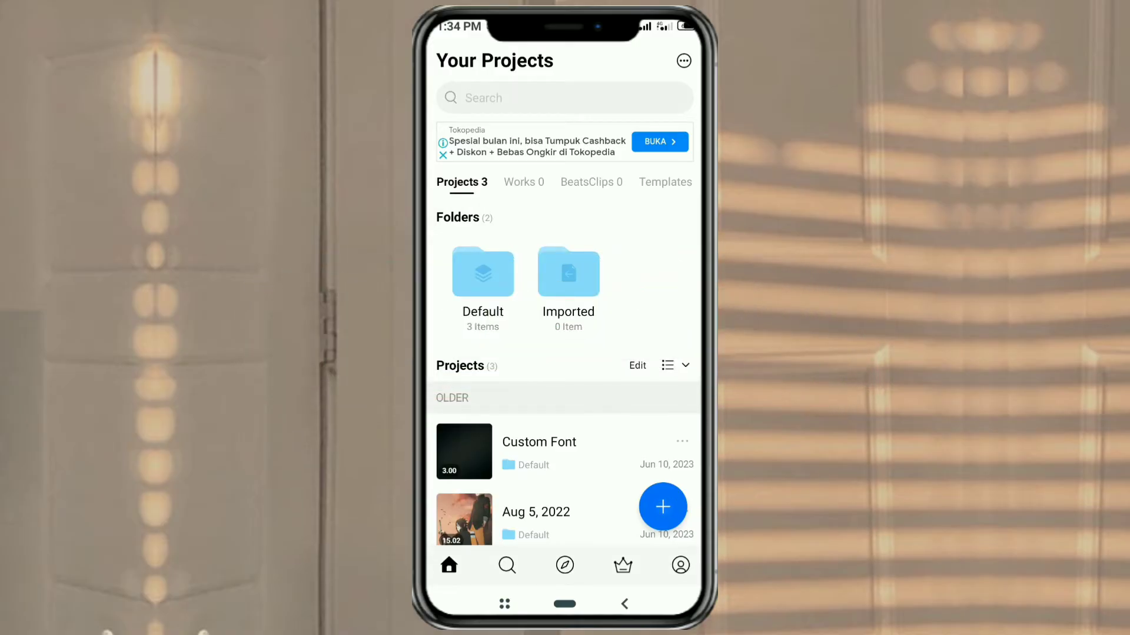
pyautogui.click(662, 507)
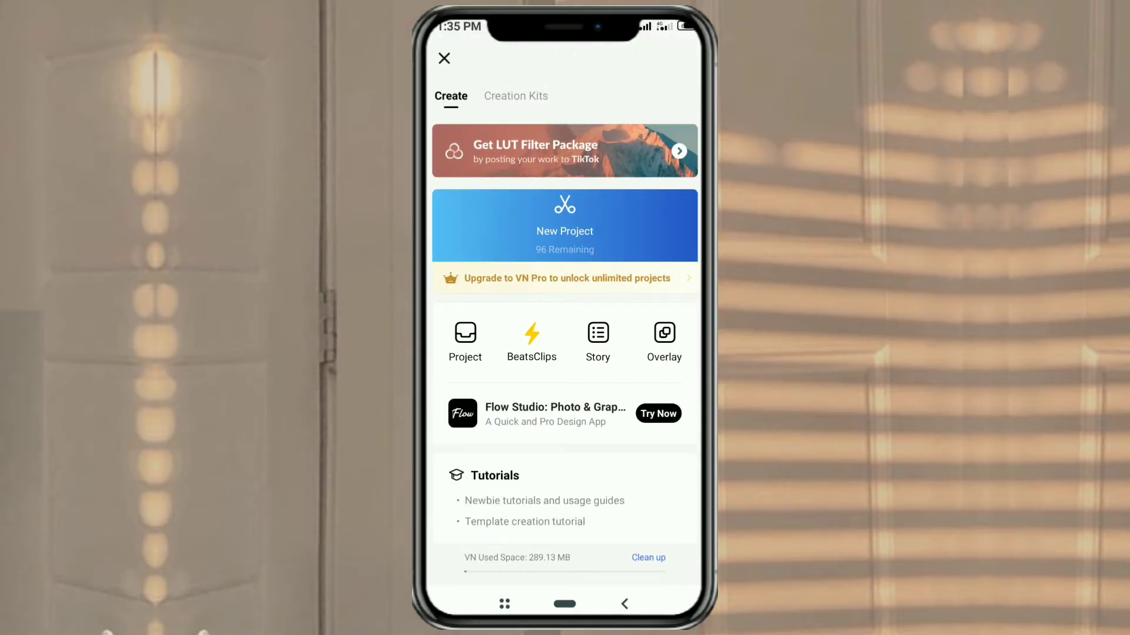
pyautogui.click(565, 225)
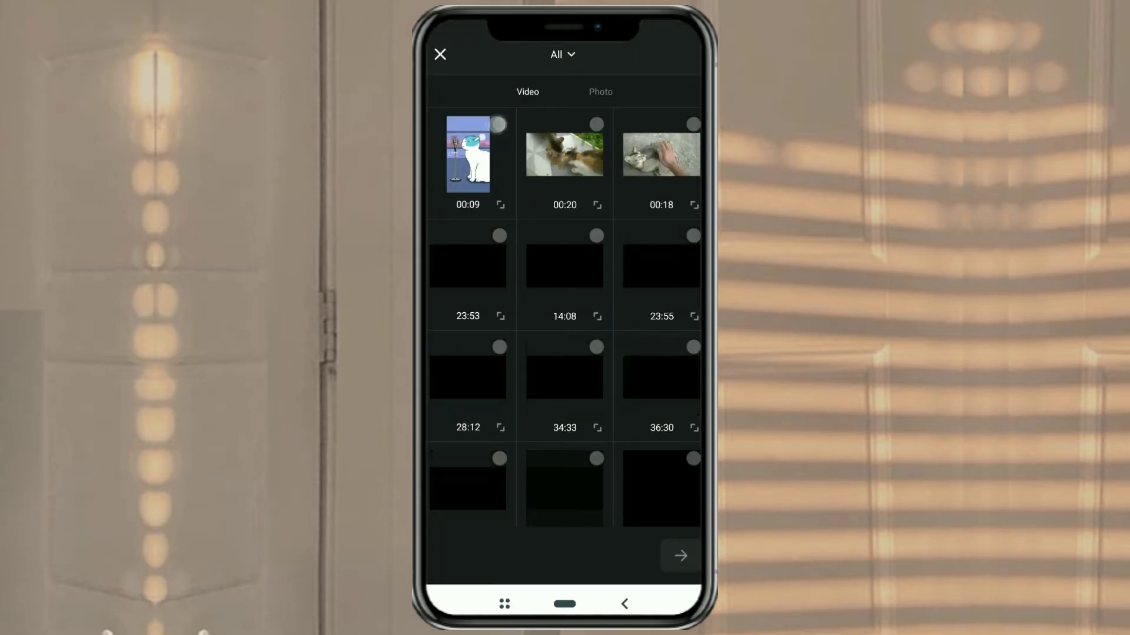
pyautogui.click(468, 158)
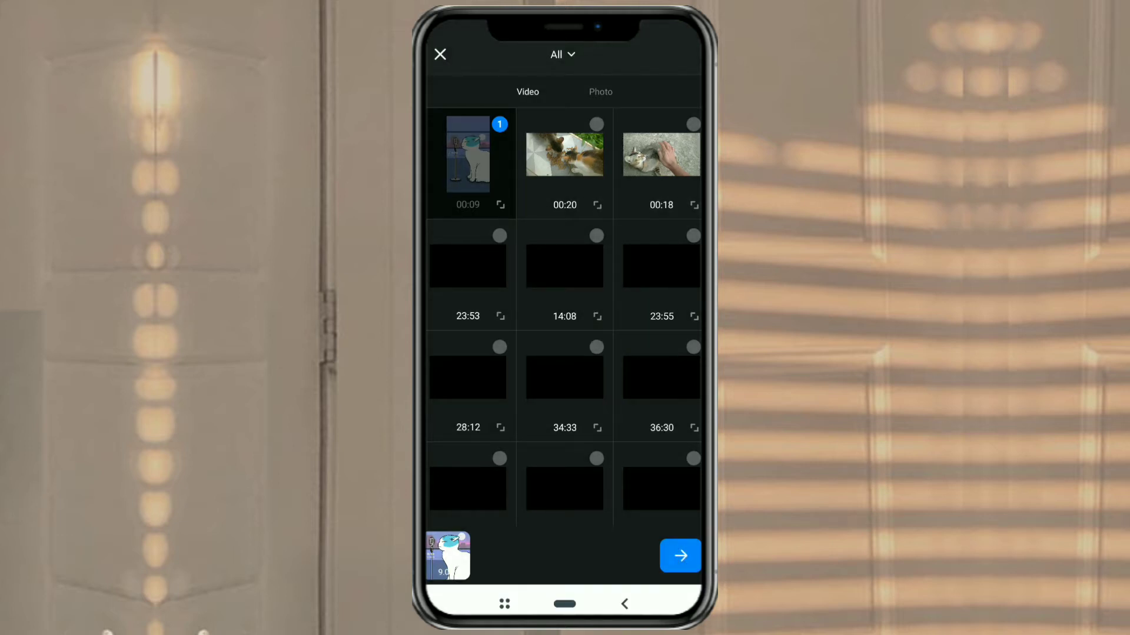
pyautogui.click(680, 556)
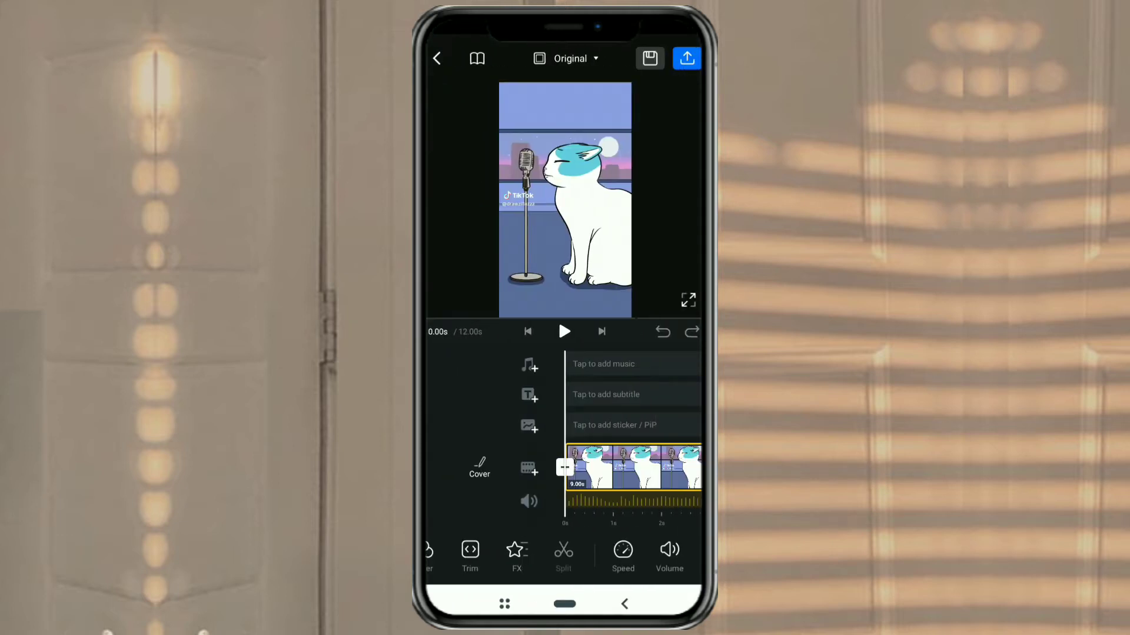
# Bring up the Insert sheet for adding more media to the timeline
pyautogui.click(626, 466)
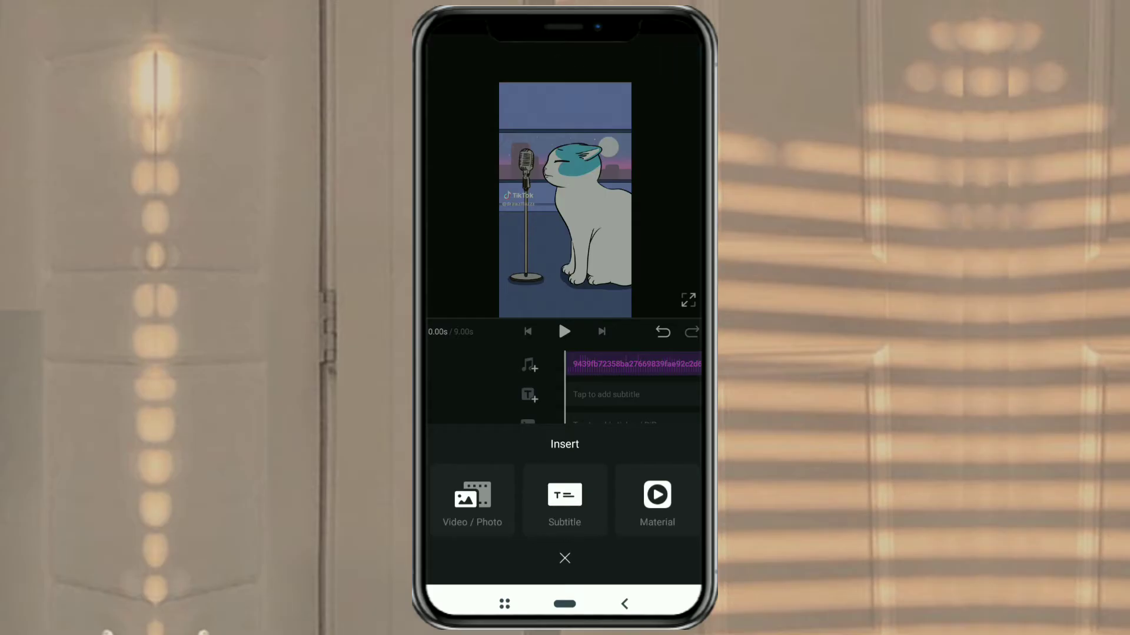
# Insert the 18.6-second hand-petting-cat video from the gallery onto the timeline
pyautogui.click(471, 501)
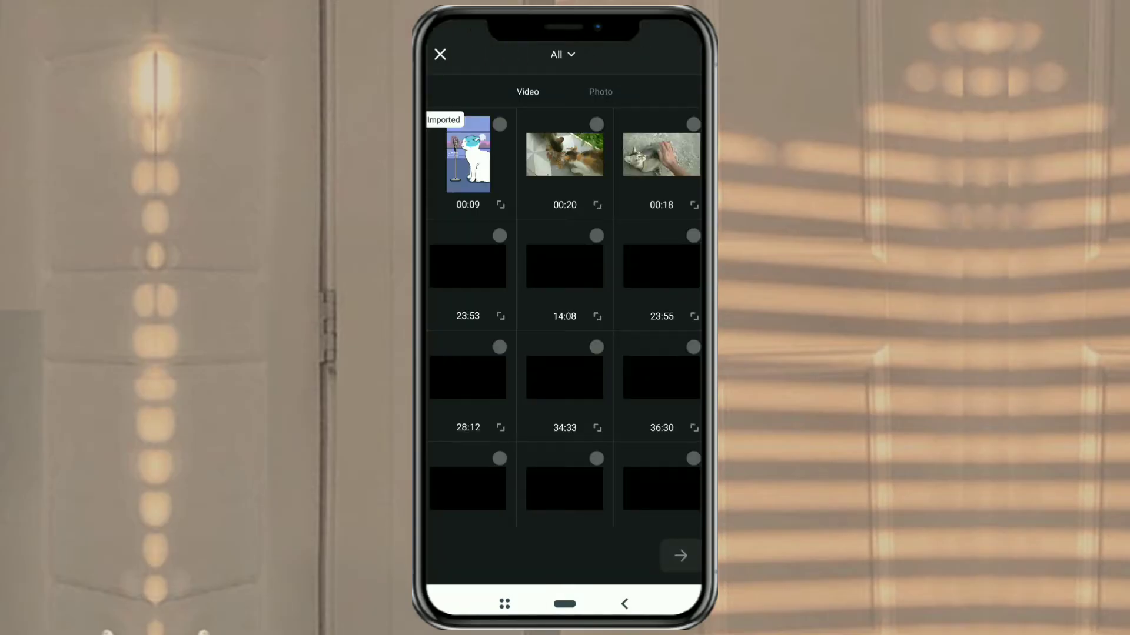
pyautogui.click(661, 154)
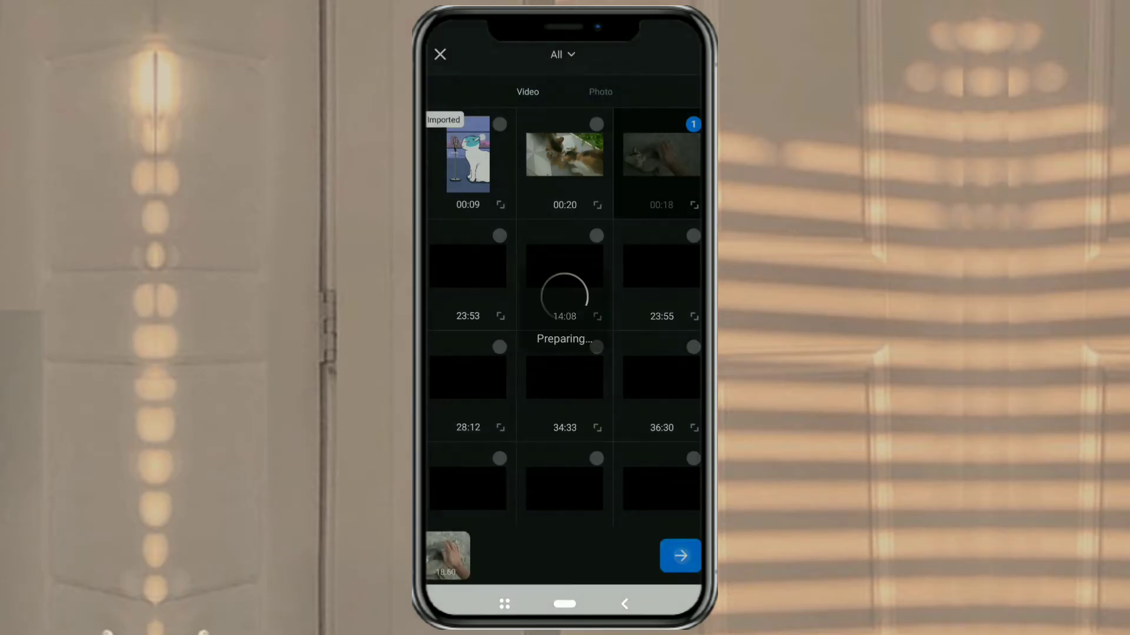
pyautogui.click(680, 555)
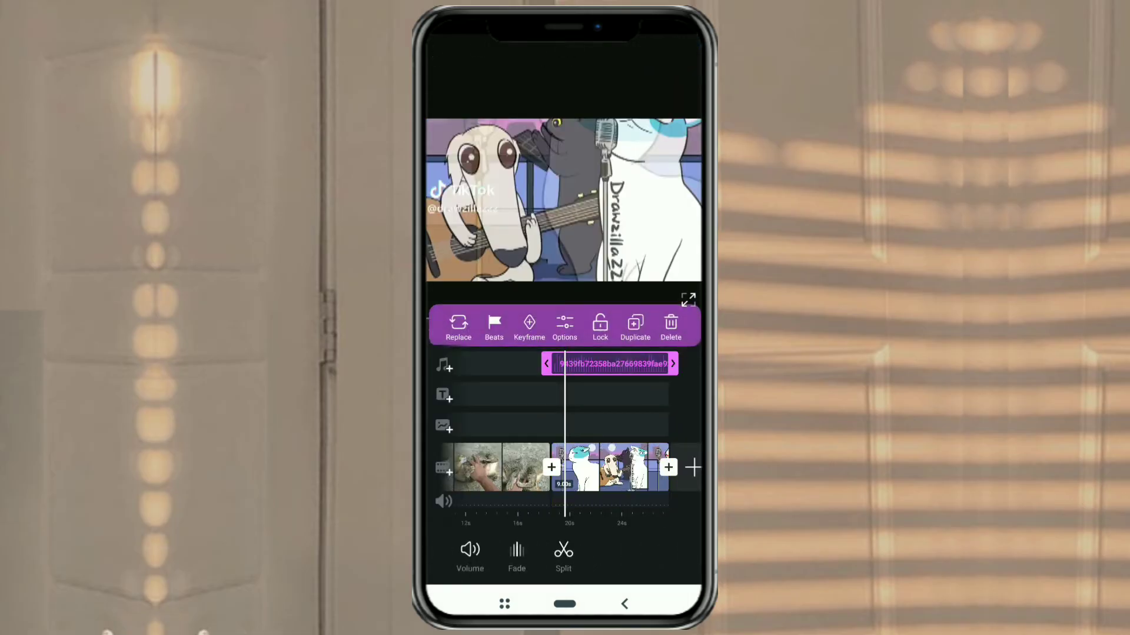
pyautogui.hscroll(-3)
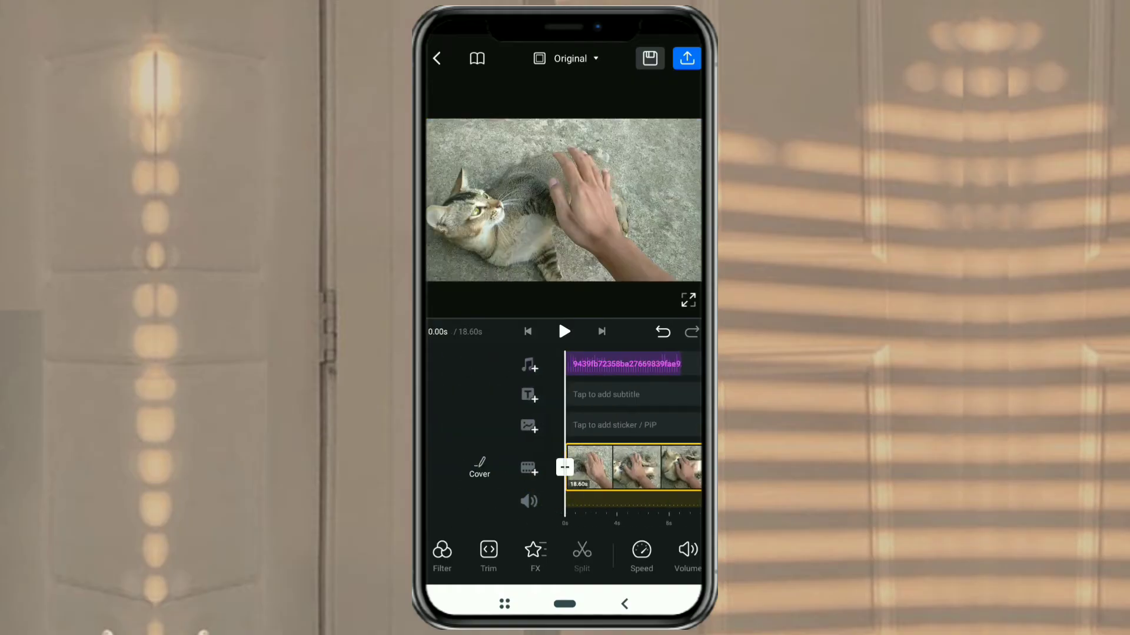
# Bring up the audio Insert sheet with Music, Effect and Record
pyautogui.click(565, 331)
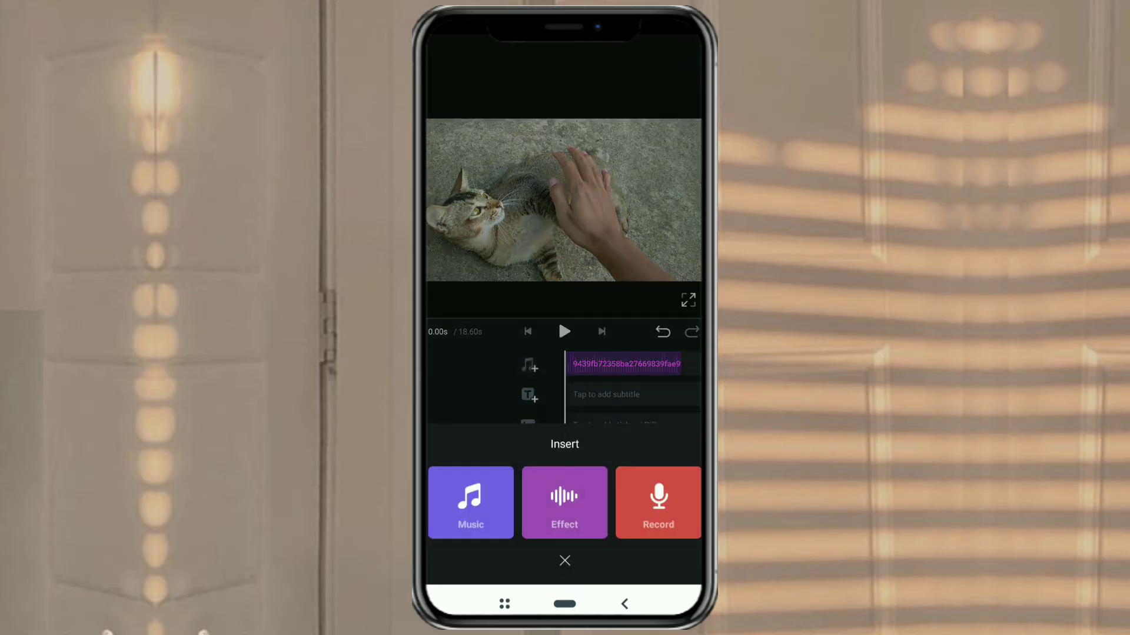
# Start Extract from Video in My Music and load the 9-second cartoon cat clip
pyautogui.click(565, 560)
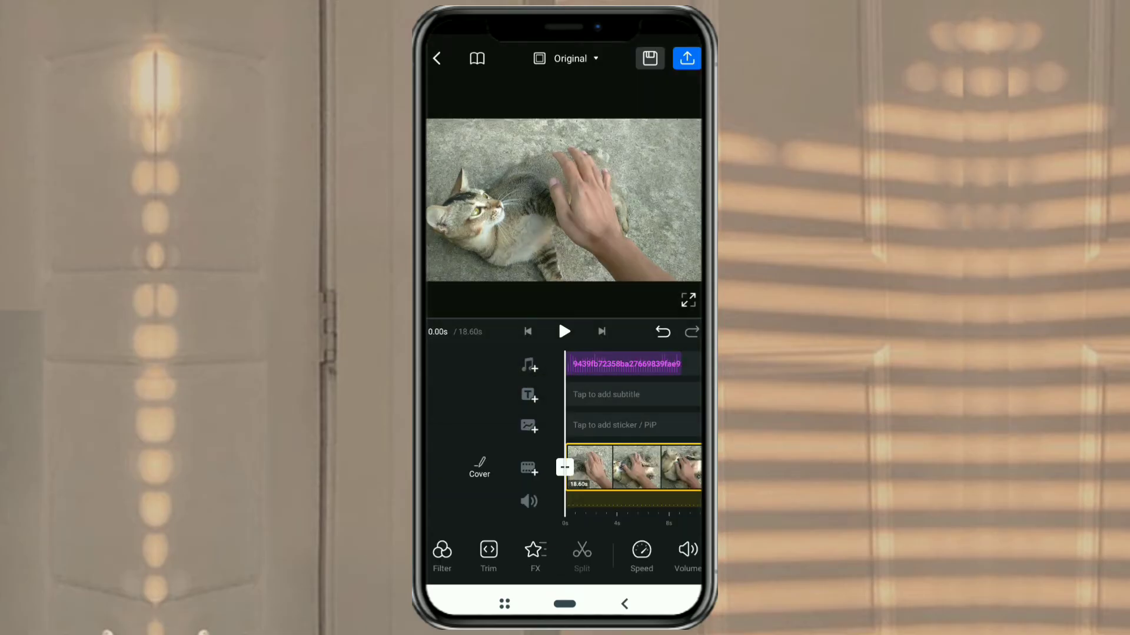
pyautogui.click(529, 365)
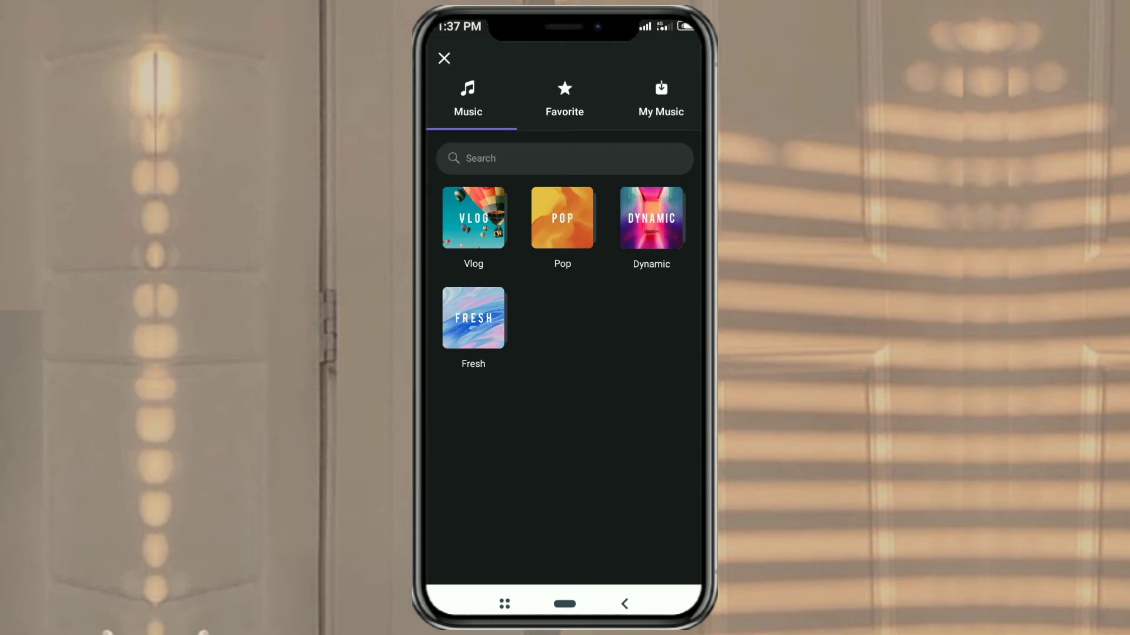
pyautogui.click(661, 96)
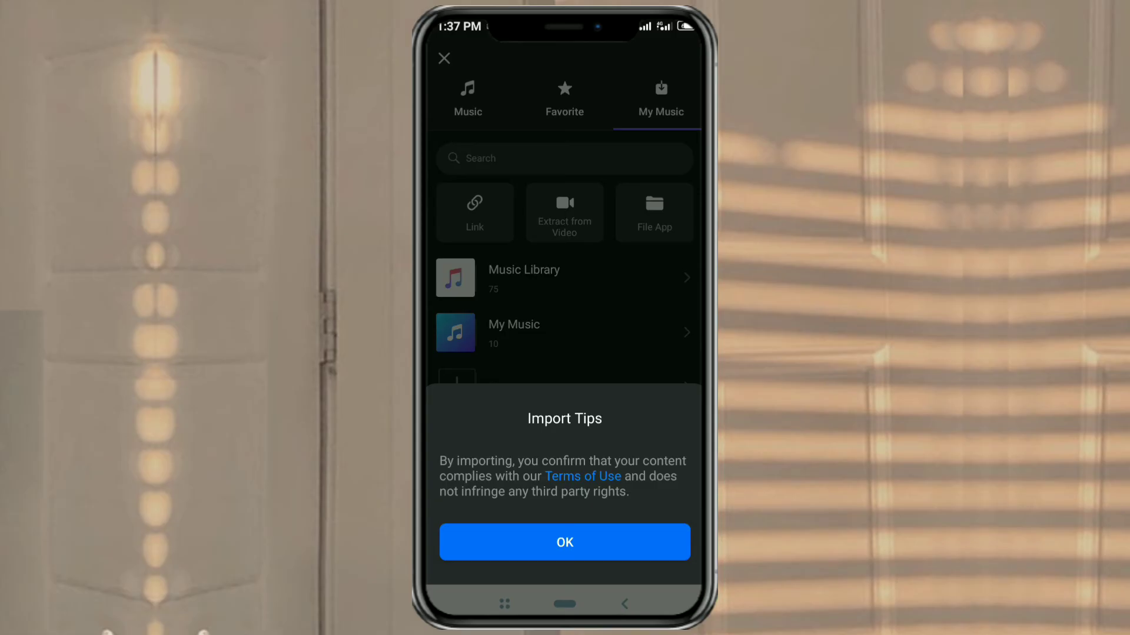
pyautogui.click(565, 541)
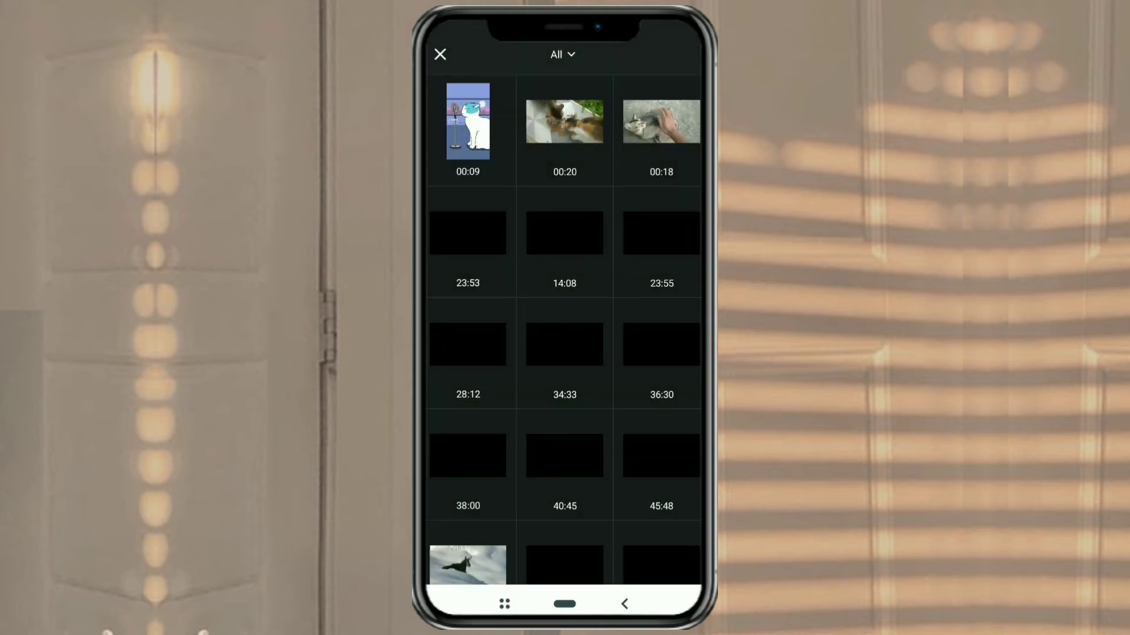
pyautogui.click(469, 121)
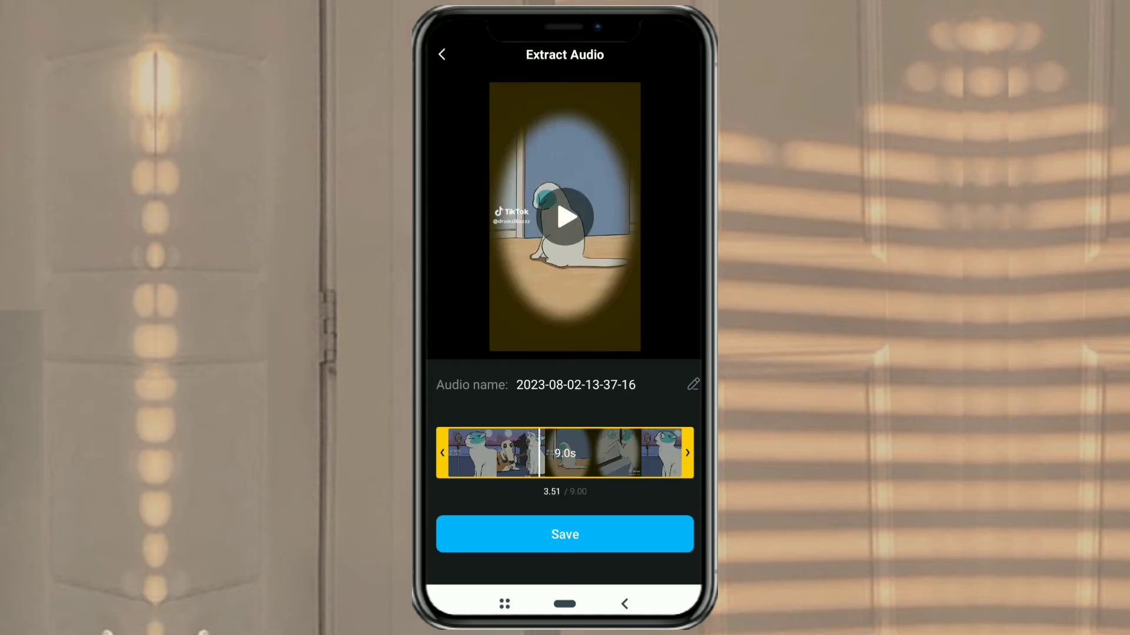
# Name the extracted sound 'extracted audio' and save it to My Music
pyautogui.click(692, 384)
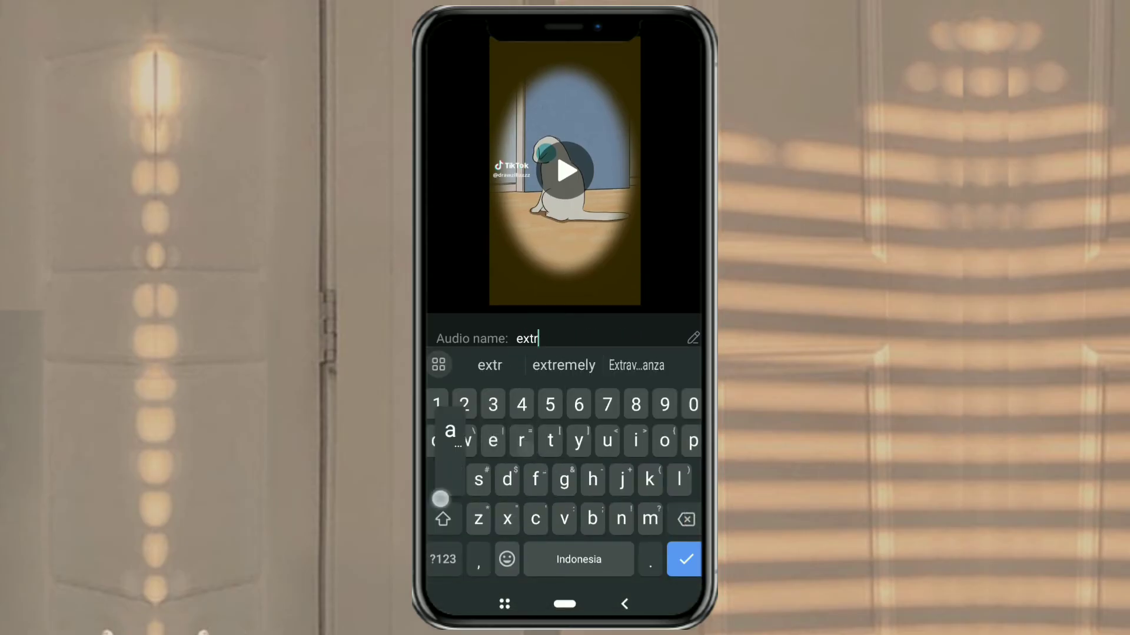
pyautogui.write('extracted audio')
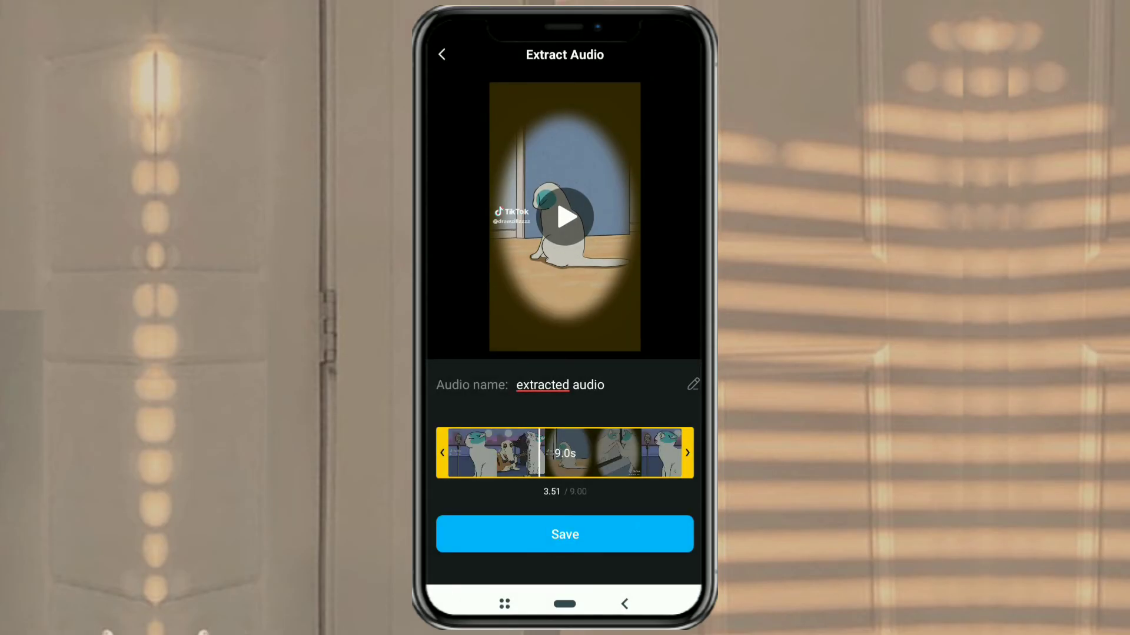
pyautogui.click(565, 534)
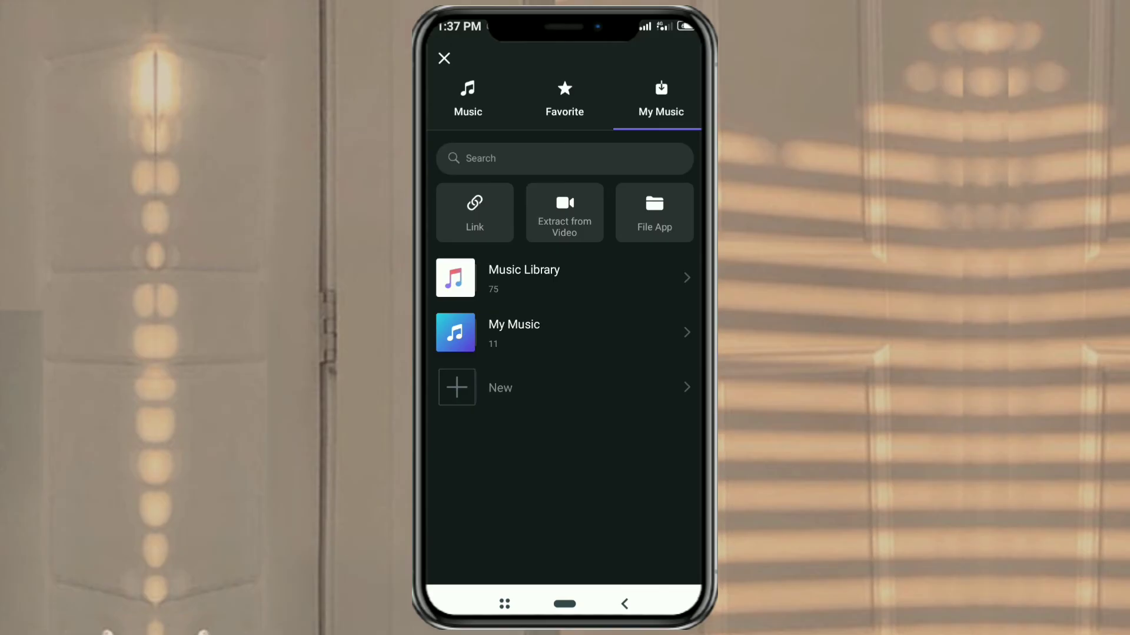
# Add the 'extracted audio' track from My Music onto the project's music layer
pyautogui.click(625, 337)
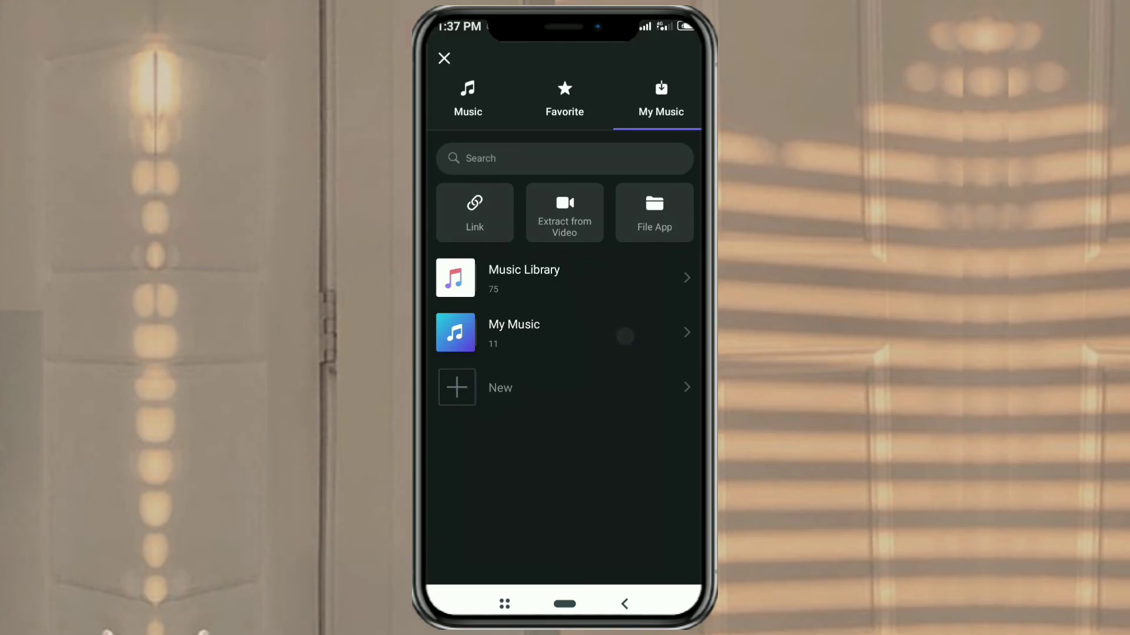
pyautogui.click(513, 331)
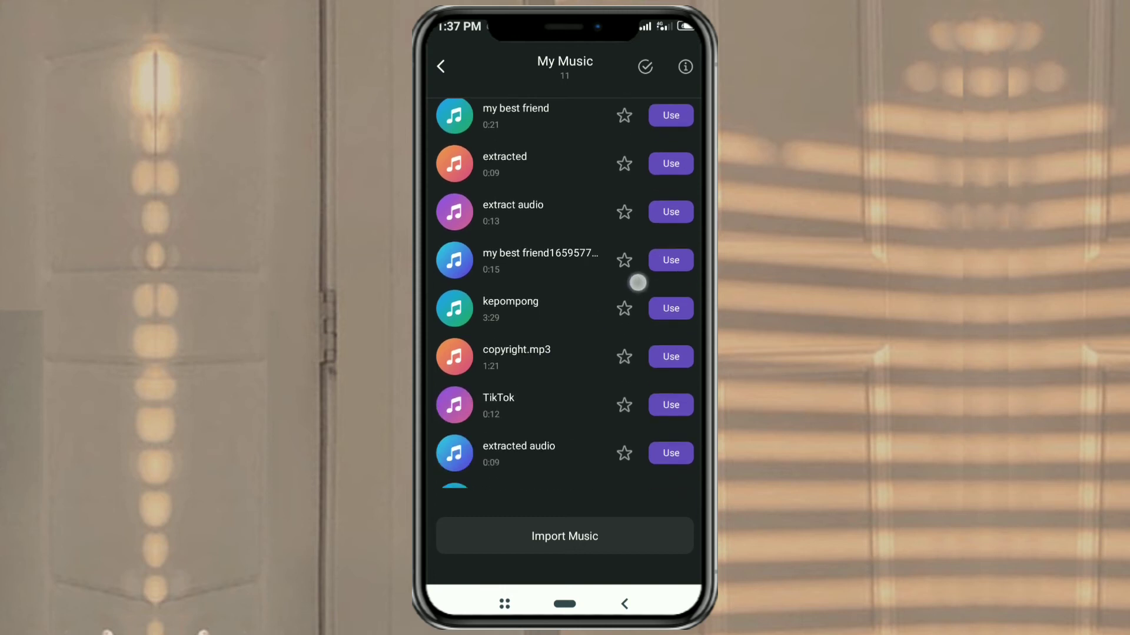
pyautogui.scroll(-3)
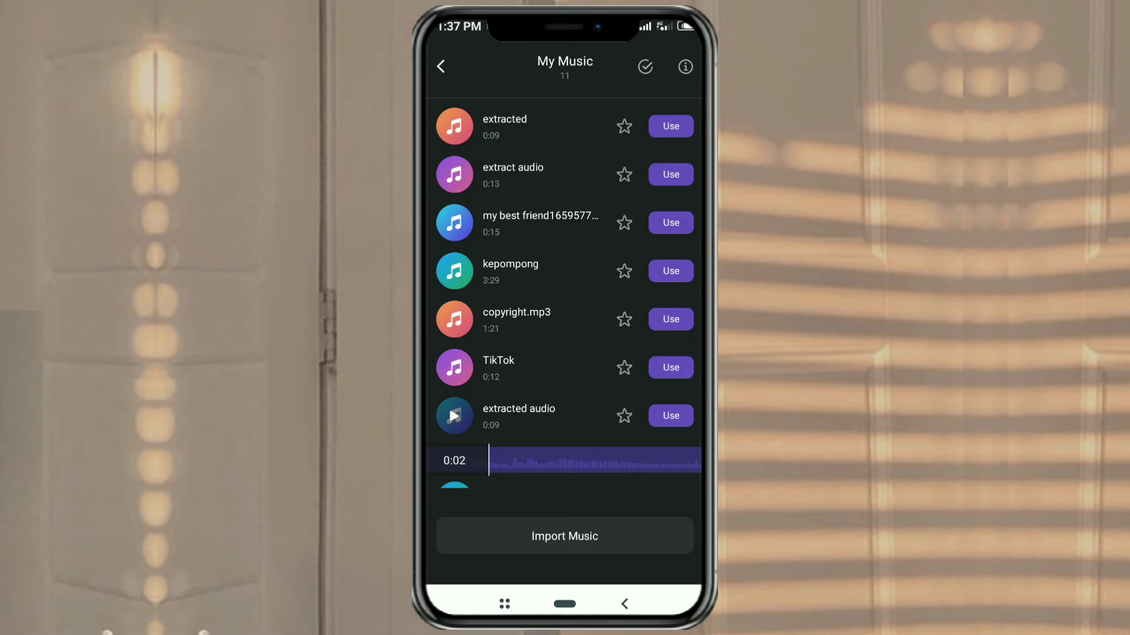
pyautogui.click(670, 416)
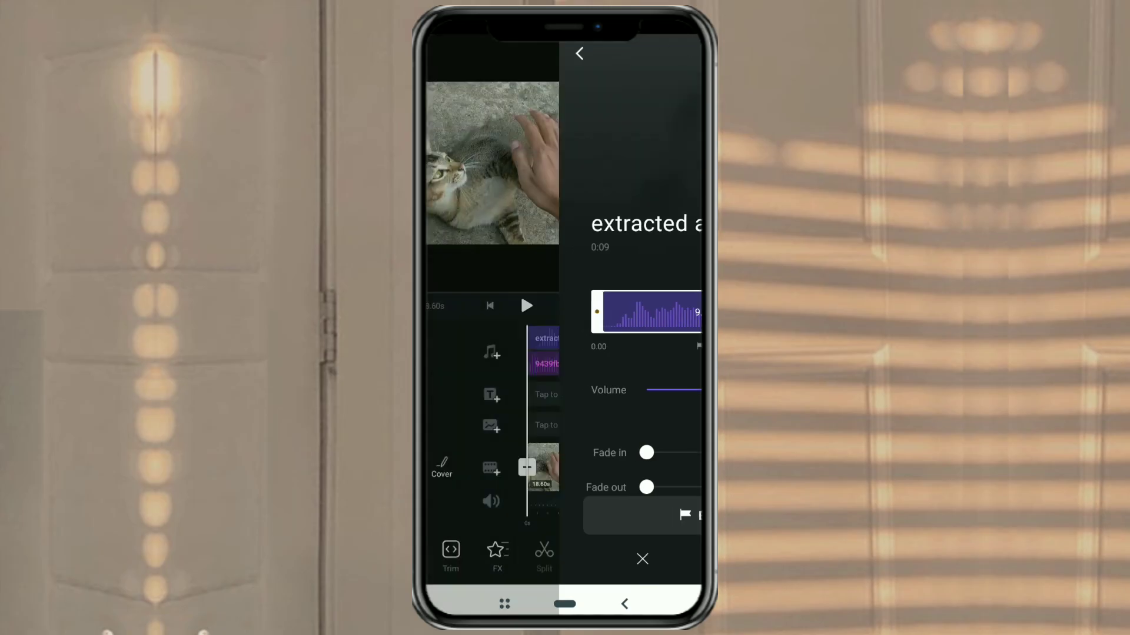
# Dismiss the extracted audio's settings panel to return to the timeline
pyautogui.click(642, 559)
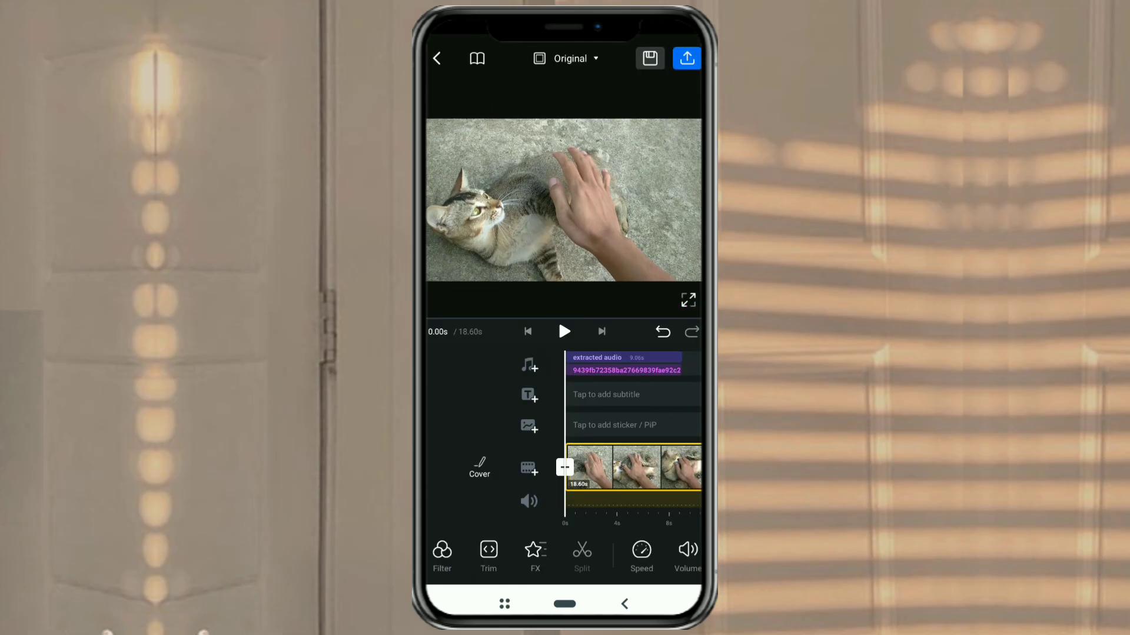
pyautogui.click(565, 332)
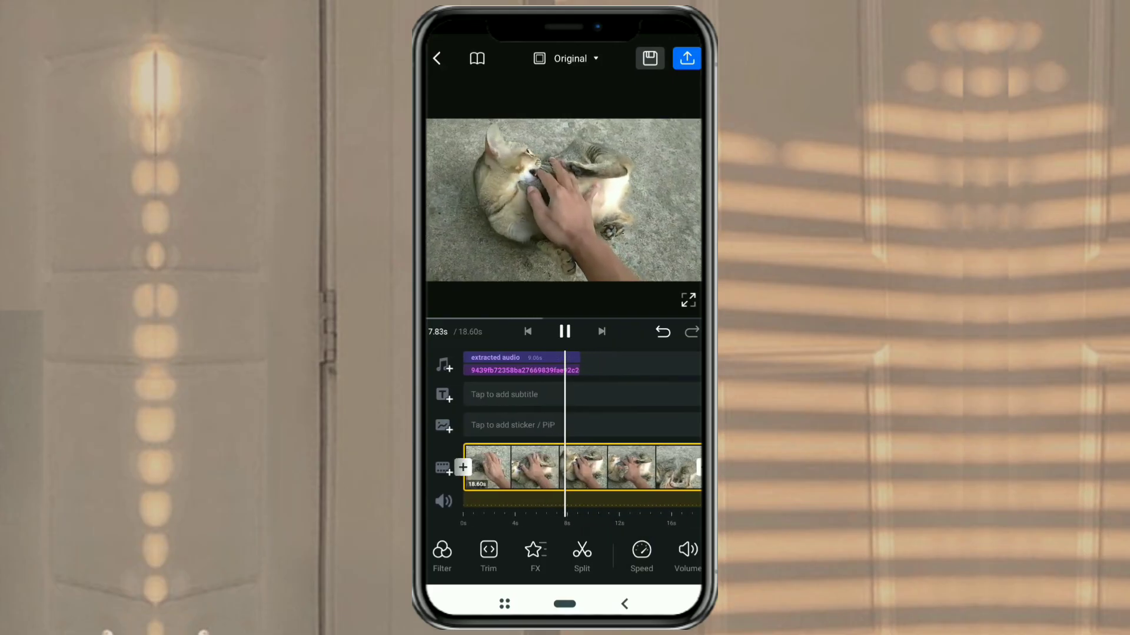
pyautogui.click(565, 332)
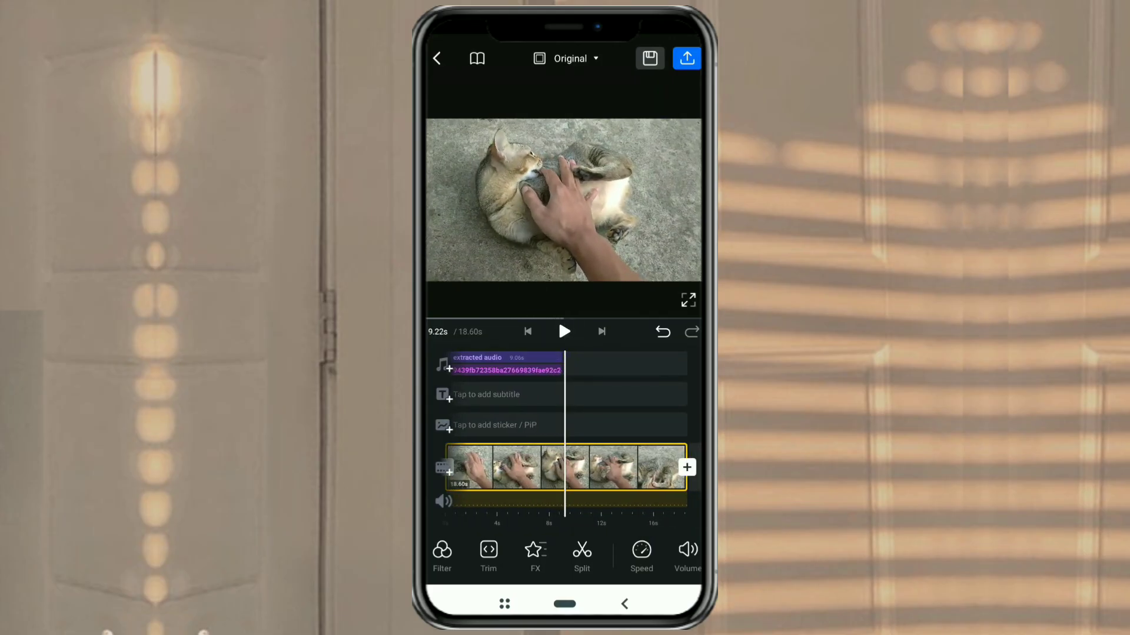